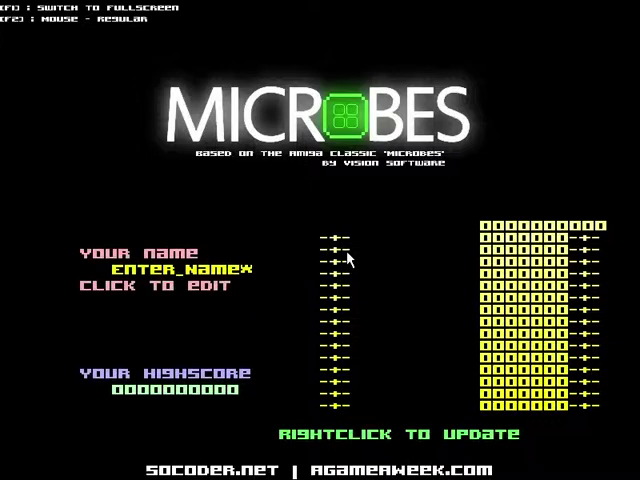
pyautogui.moveTo(425, 262)
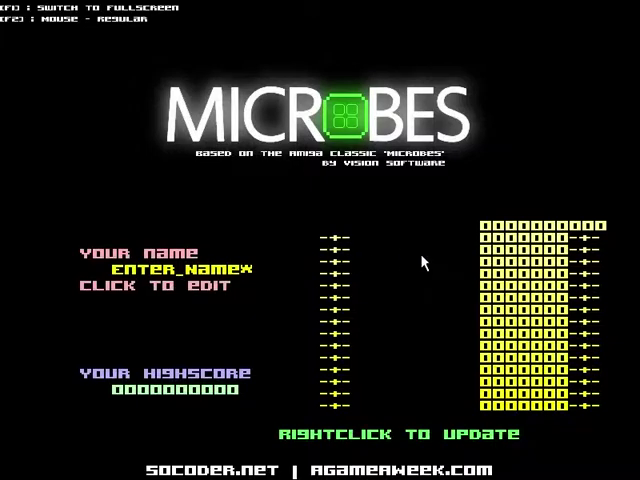
pyautogui.moveTo(145, 250)
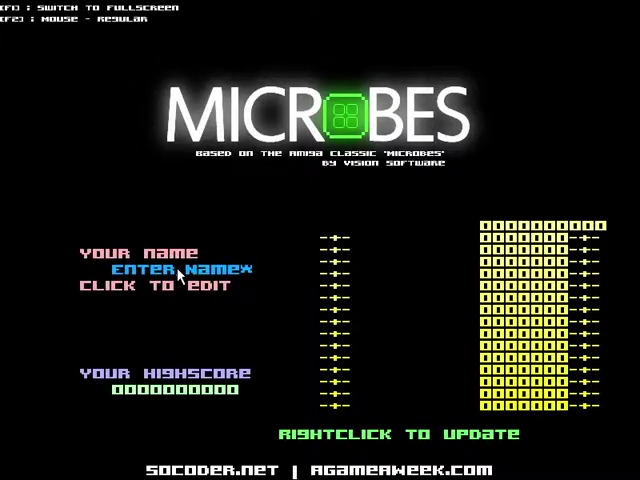
# Type CHAOTI as the start of the player name CHAOTICLAW
pyautogui.write('CHAOTICLAW')
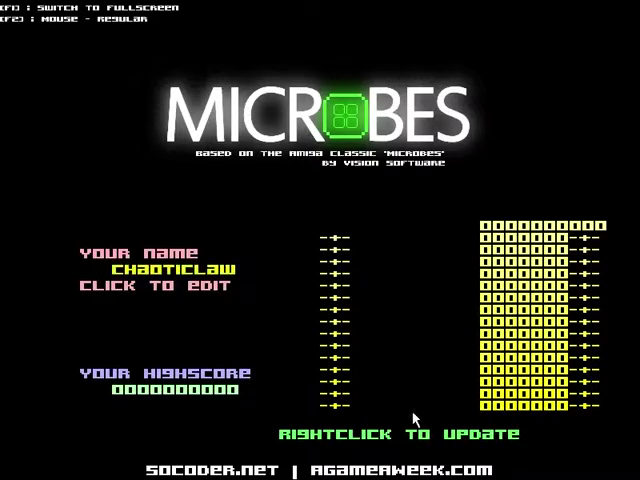
pyautogui.rightClick(414, 420)
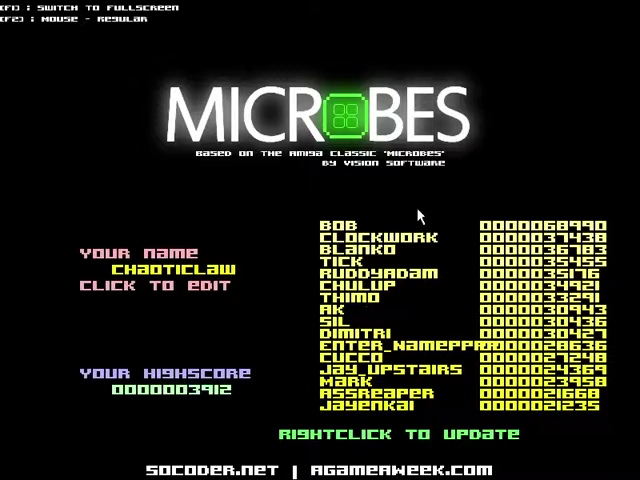
pyautogui.moveTo(75, 38)
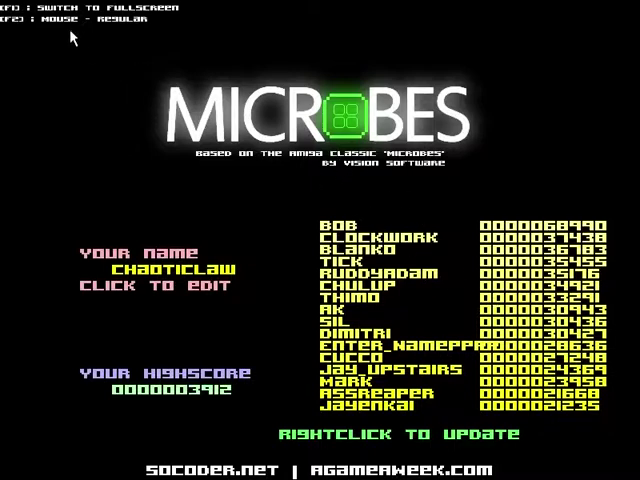